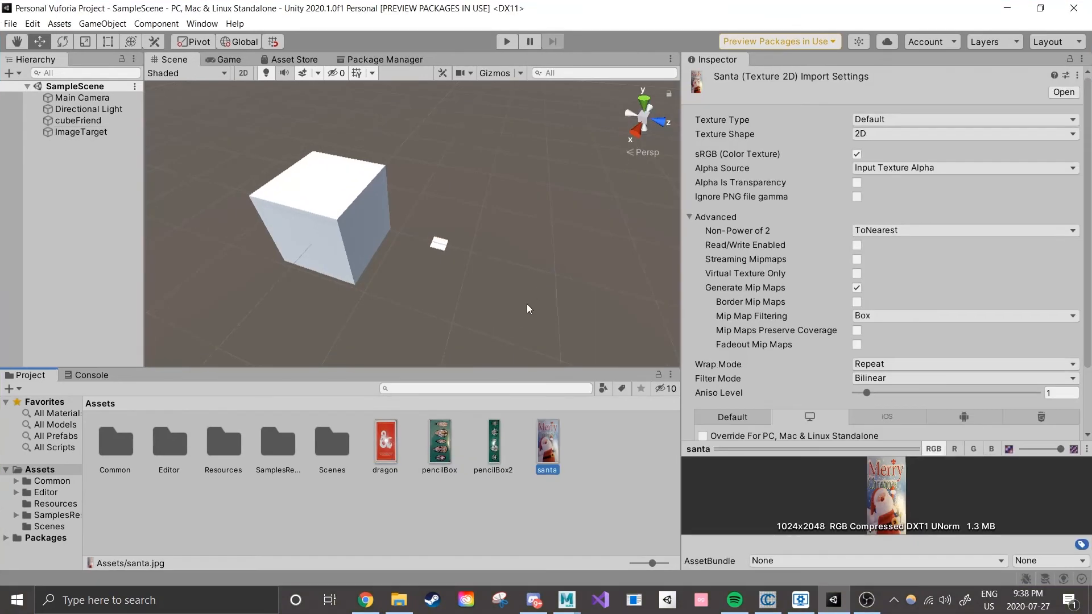
Select the ImageTarget to show its From Image behaviour settings in the Inspector.
click(81, 131)
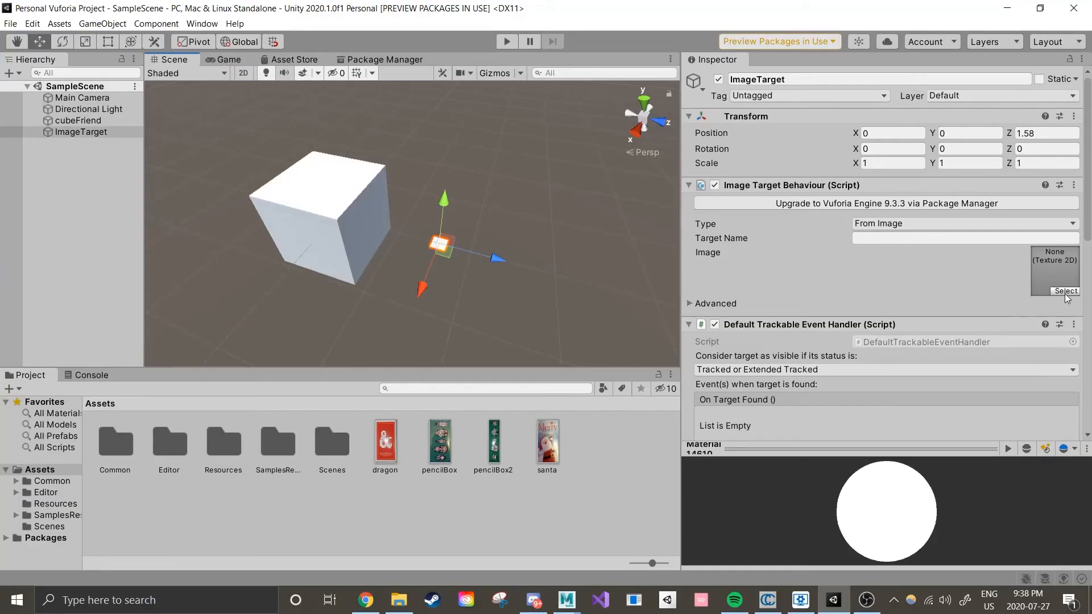
Search the texture picker for 'santa' and assign it as the ImageTarget's image.
click(1065, 292)
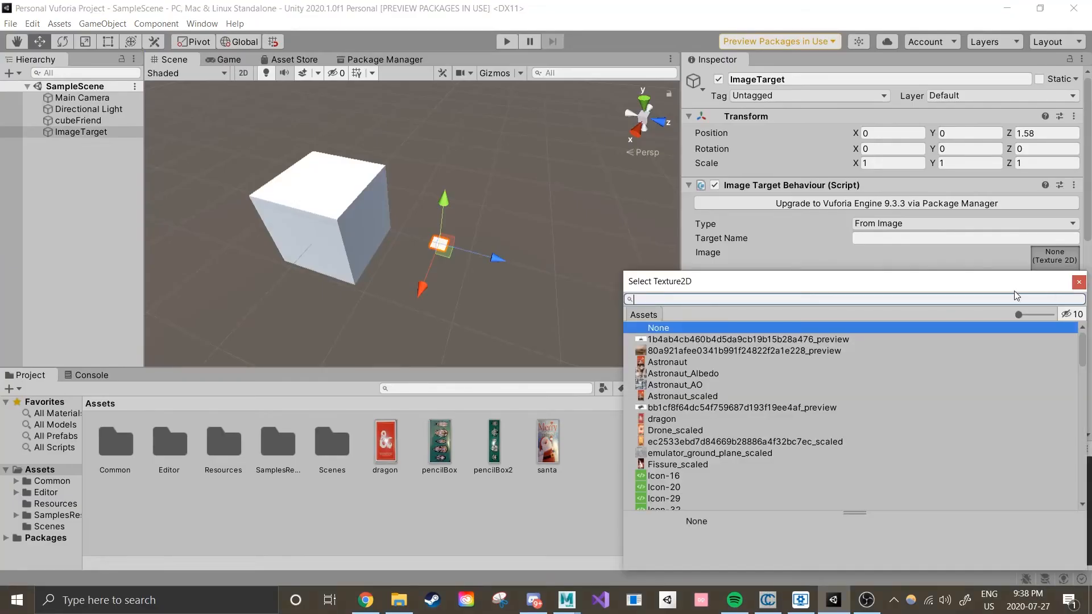
text(s)
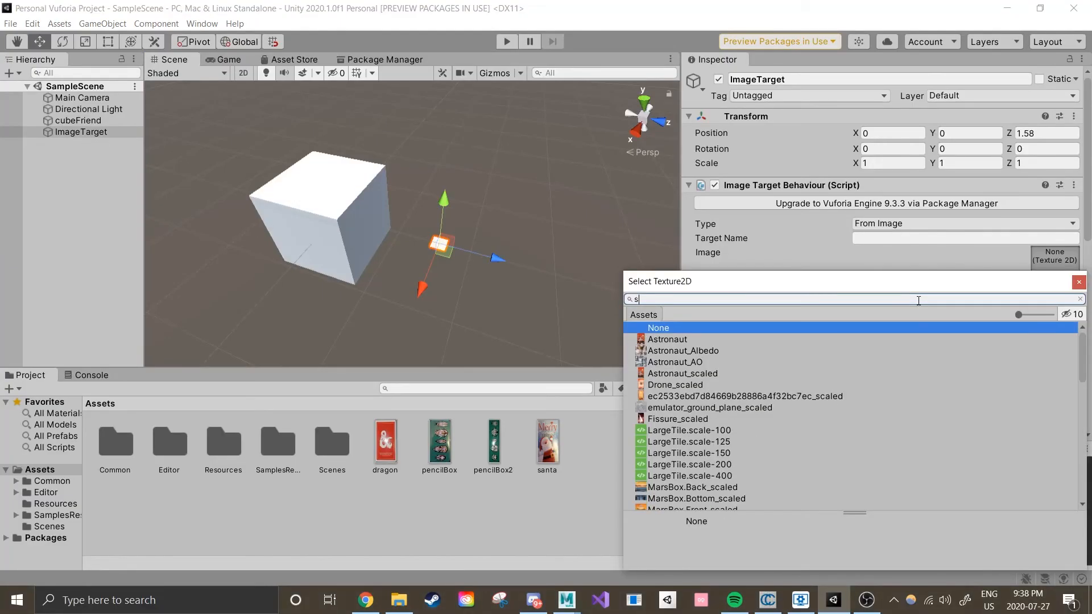
text(anta)
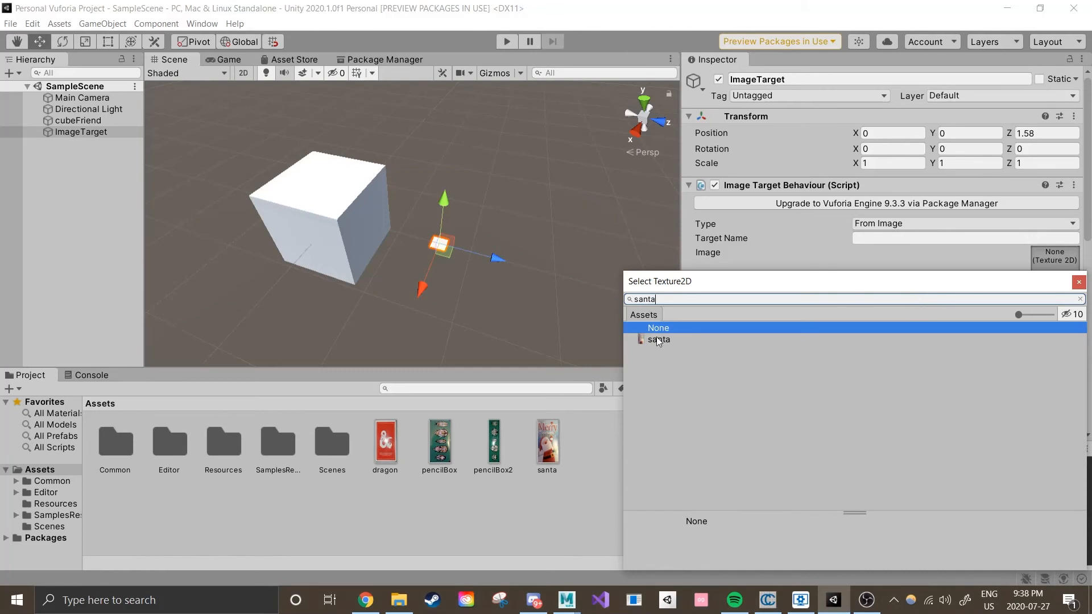
double_click(659, 339)
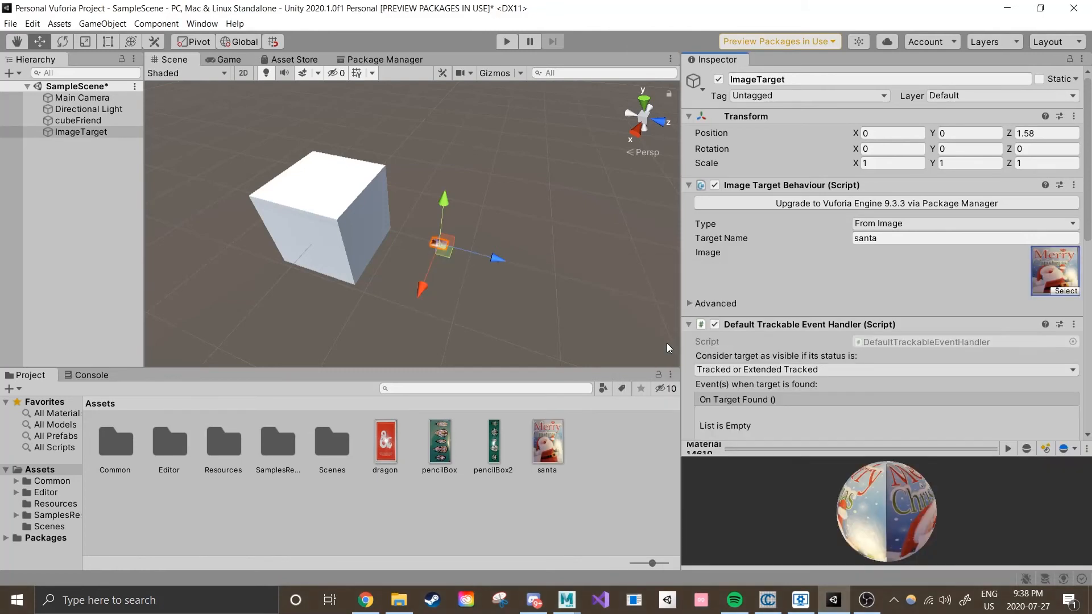
mouse_move(616, 263)
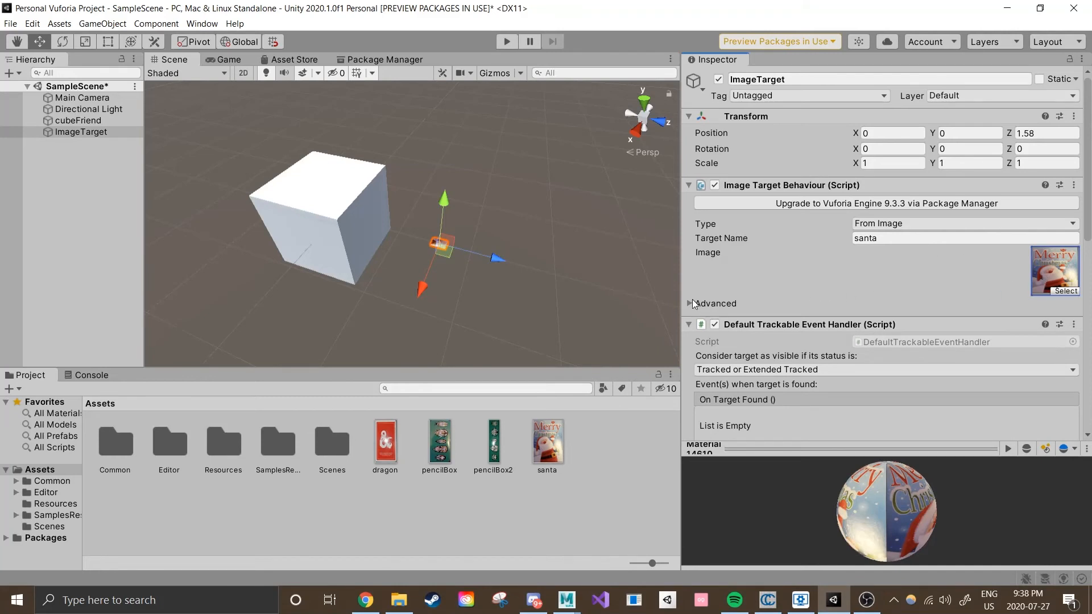
Expand the santa target's Advanced settings and set its Width to 6.
click(690, 303)
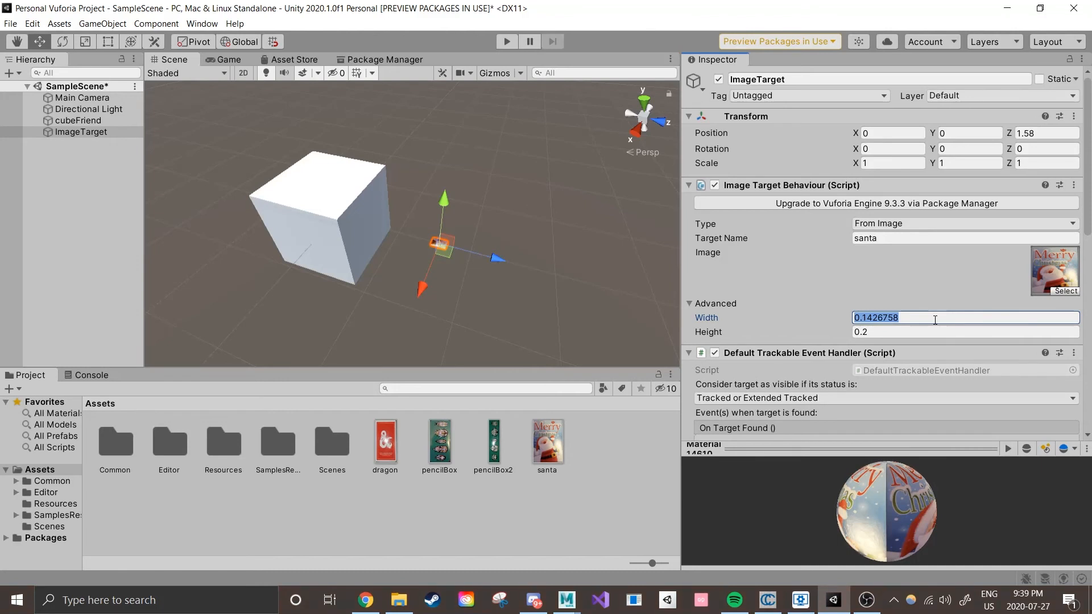
text(6)
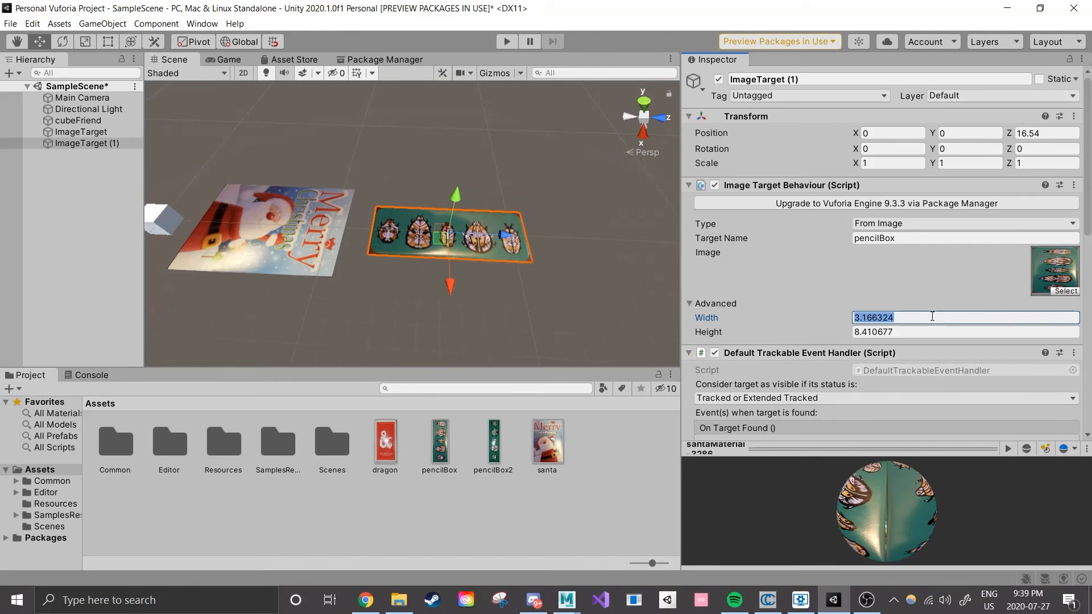
Set the pencilBox target width to 5 and the dragon target width to 4.
click(941, 318)
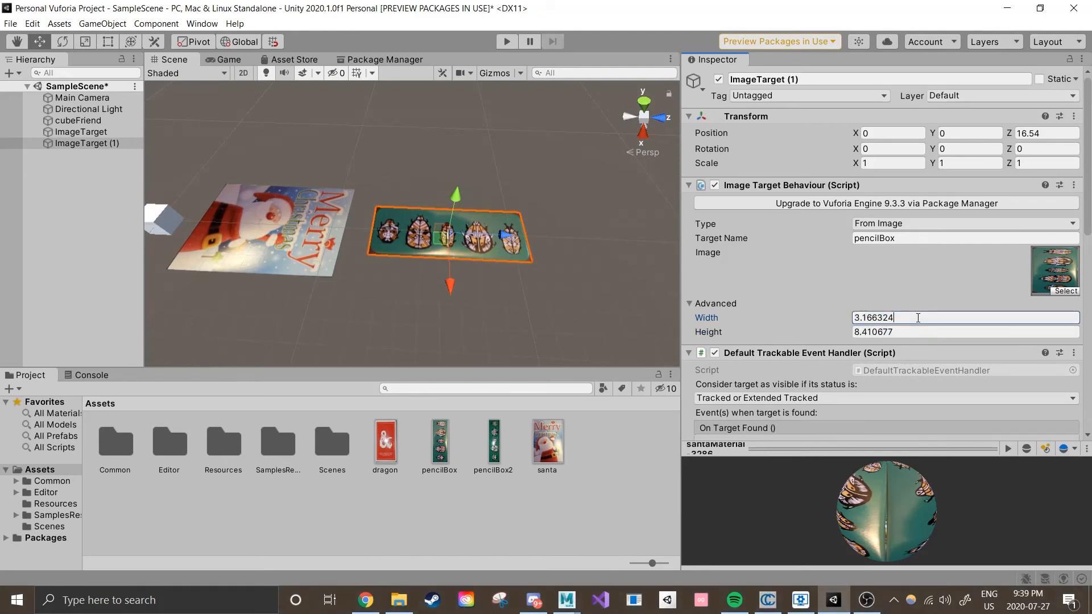
text(5)
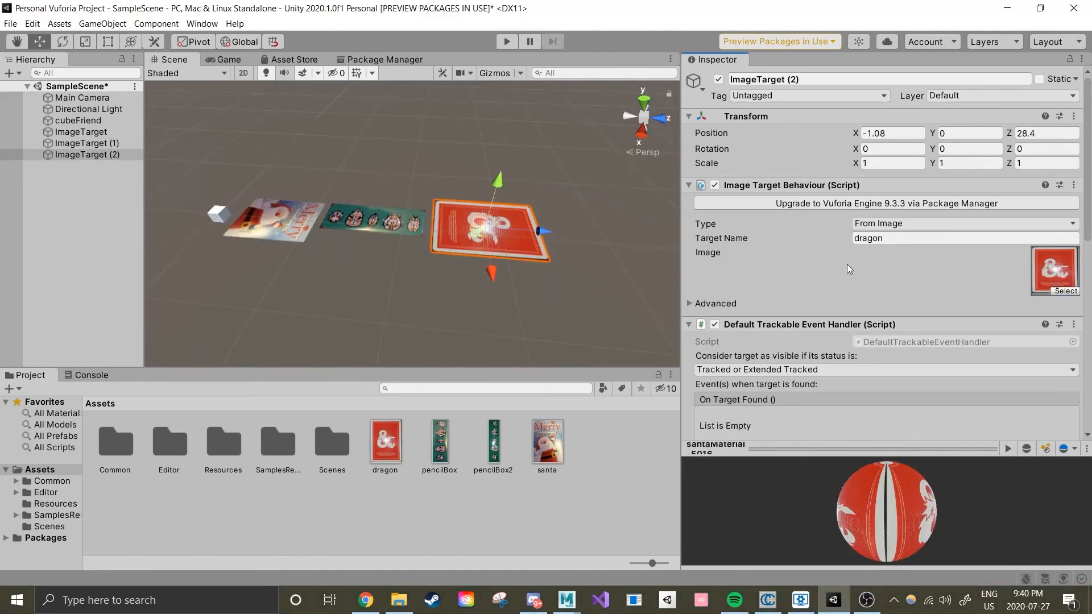
click(716, 303)
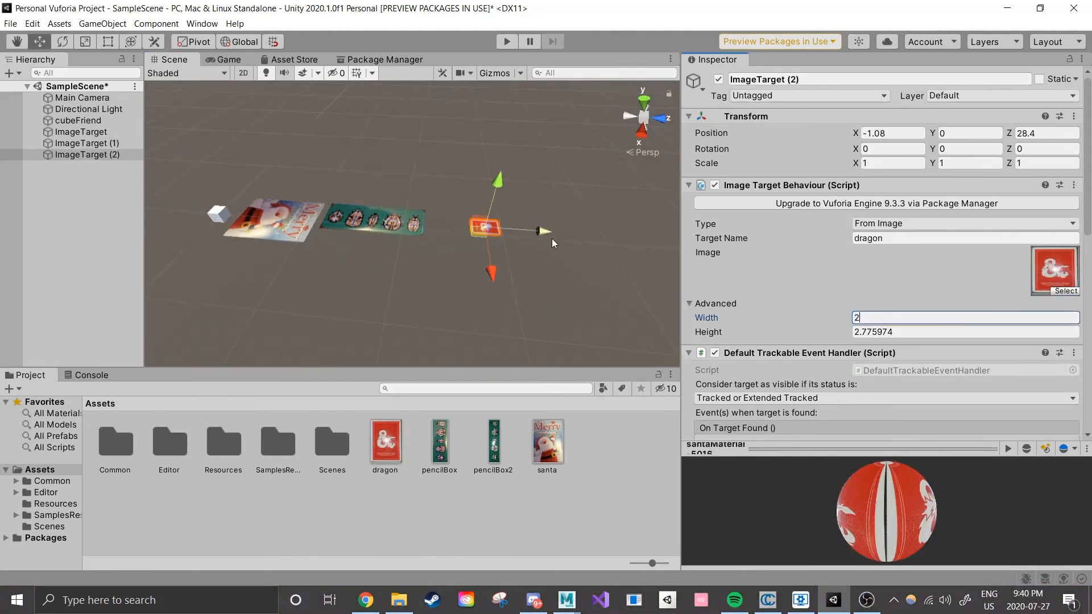
text(4)
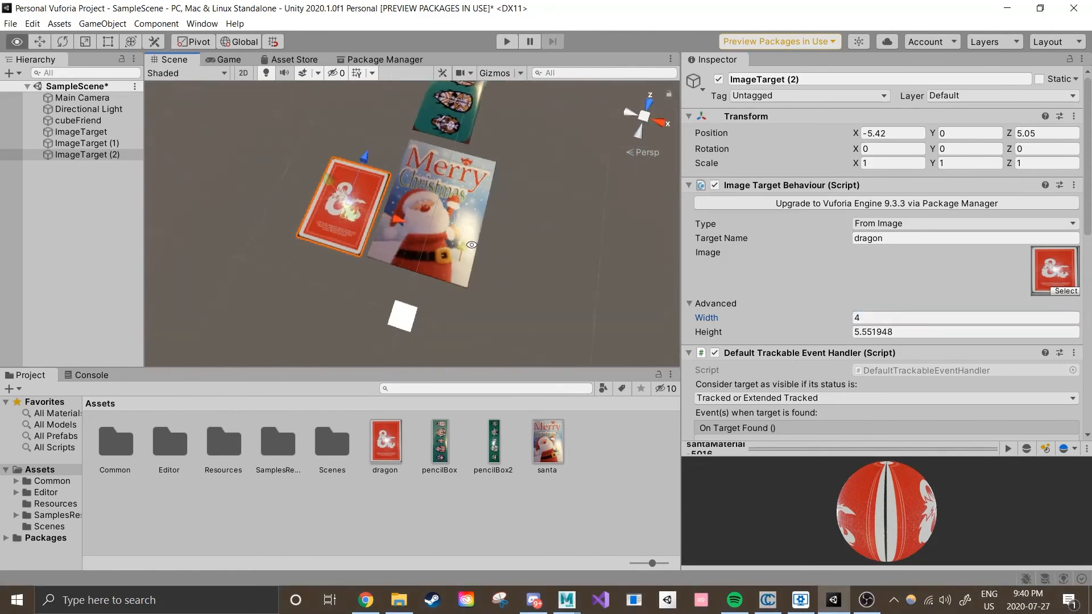
click(78, 120)
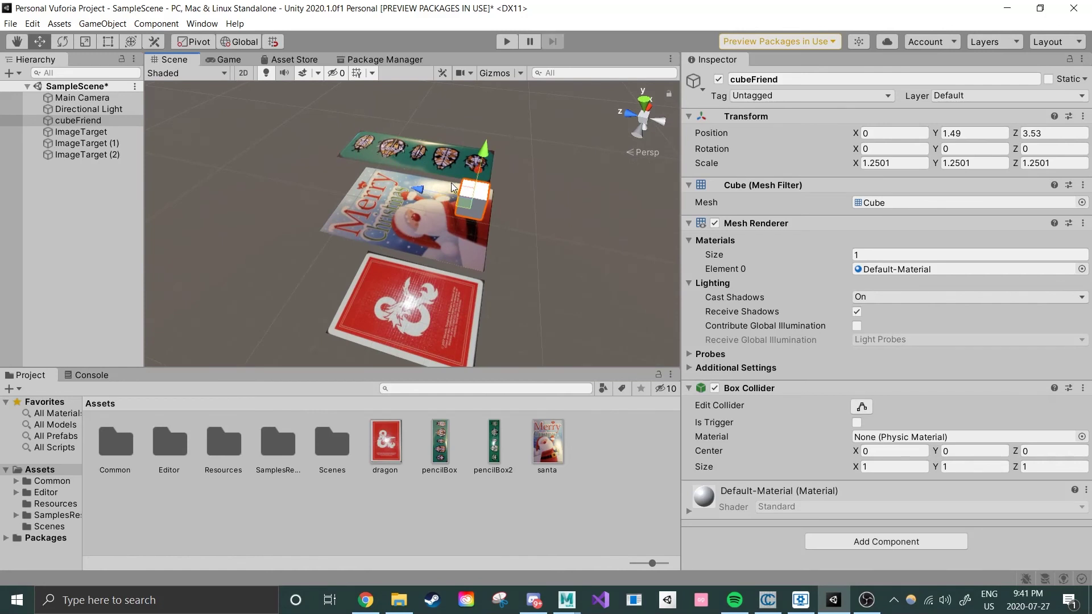
Duplicate the cube and add new 3D primitive shapes from the Hierarchy menu.
key(ctrl+d)
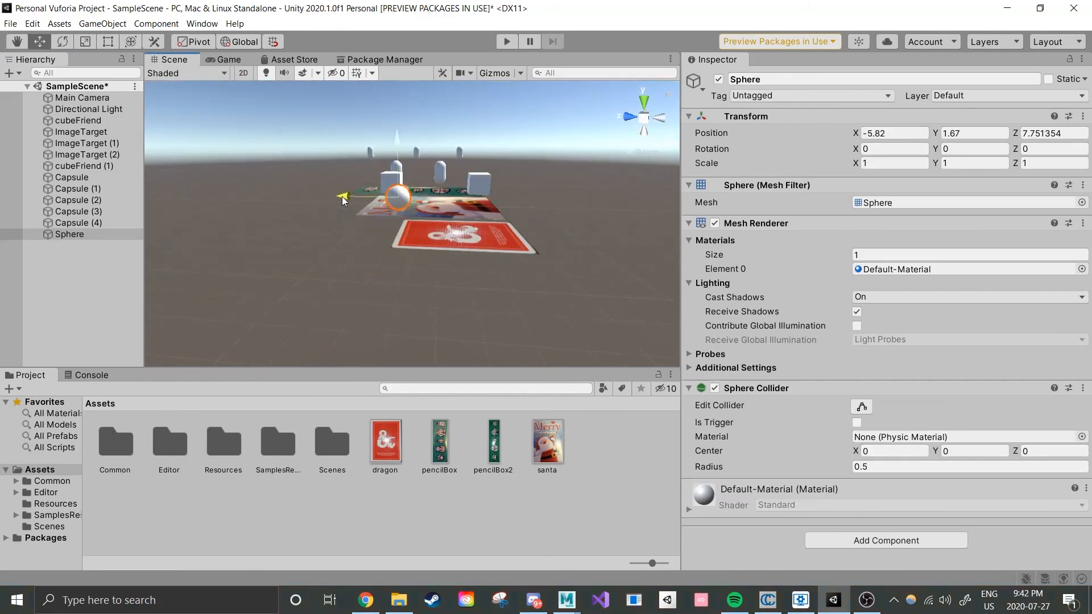
right_click(90, 251)
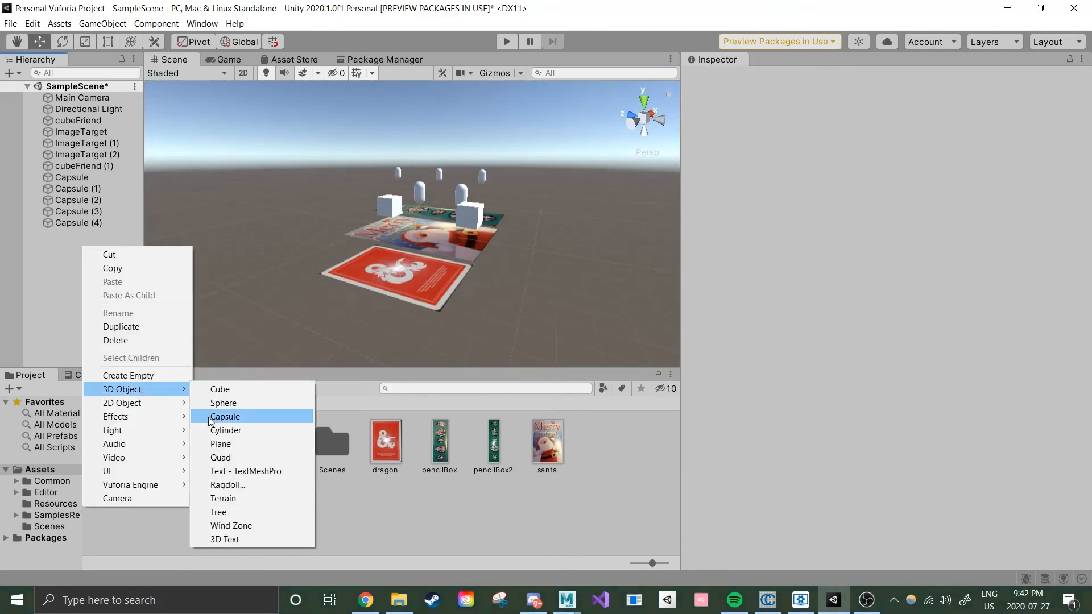
click(221, 444)
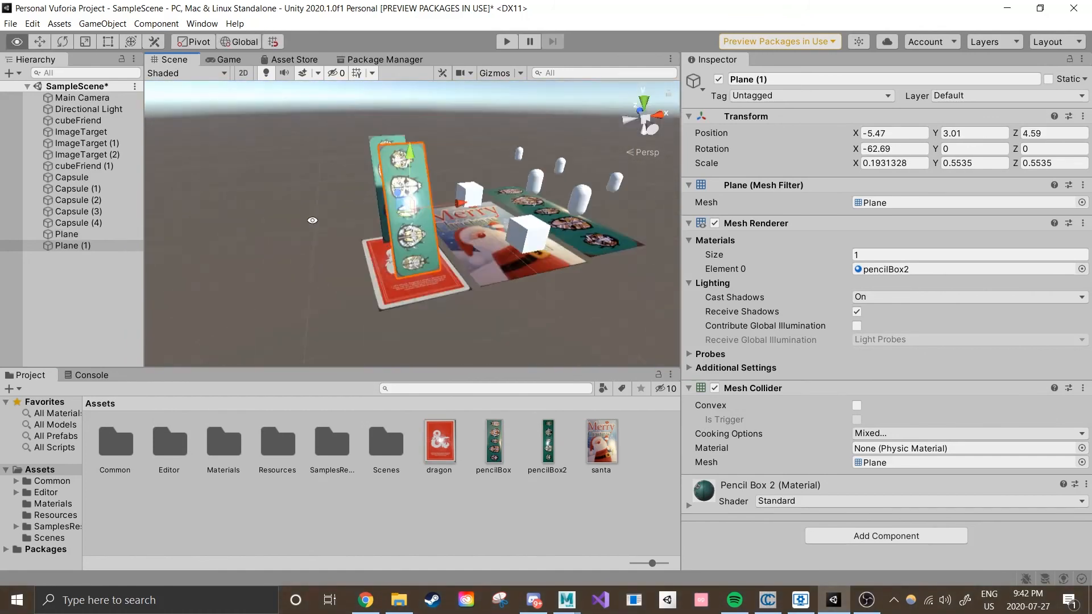
click(88, 155)
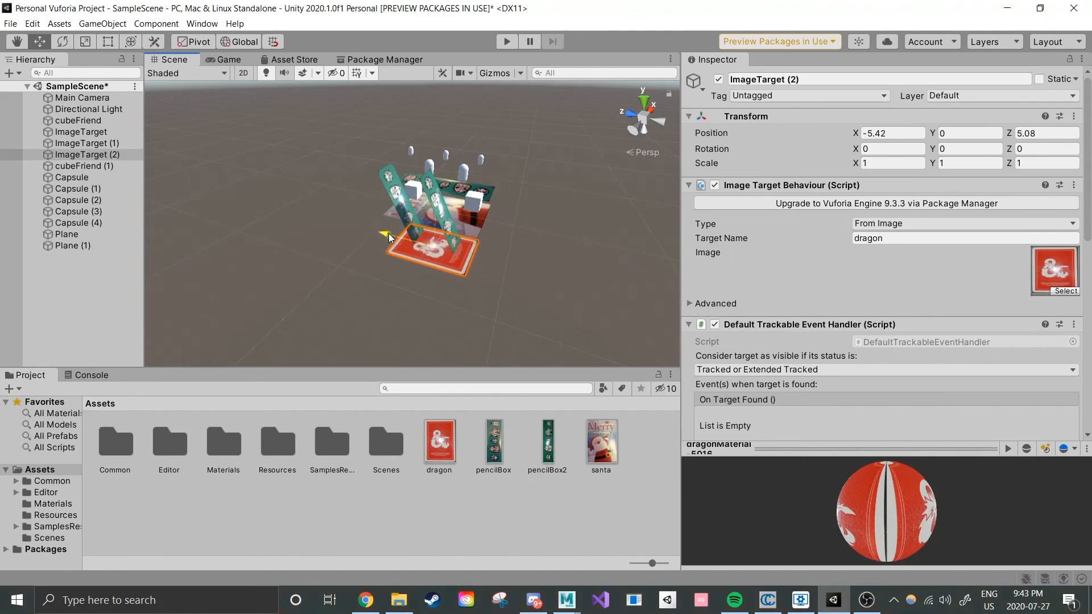
Rename the image targets to santa, pencilBox and dragon using the Hierarchy Rename option.
right_click(88, 155)
text(dragon)
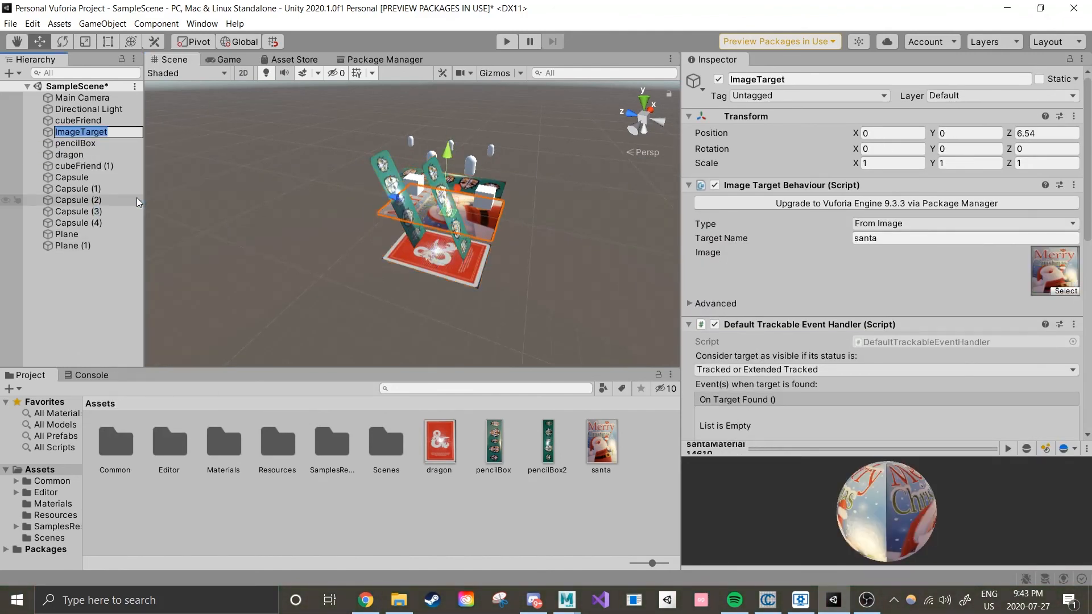
click(67, 234)
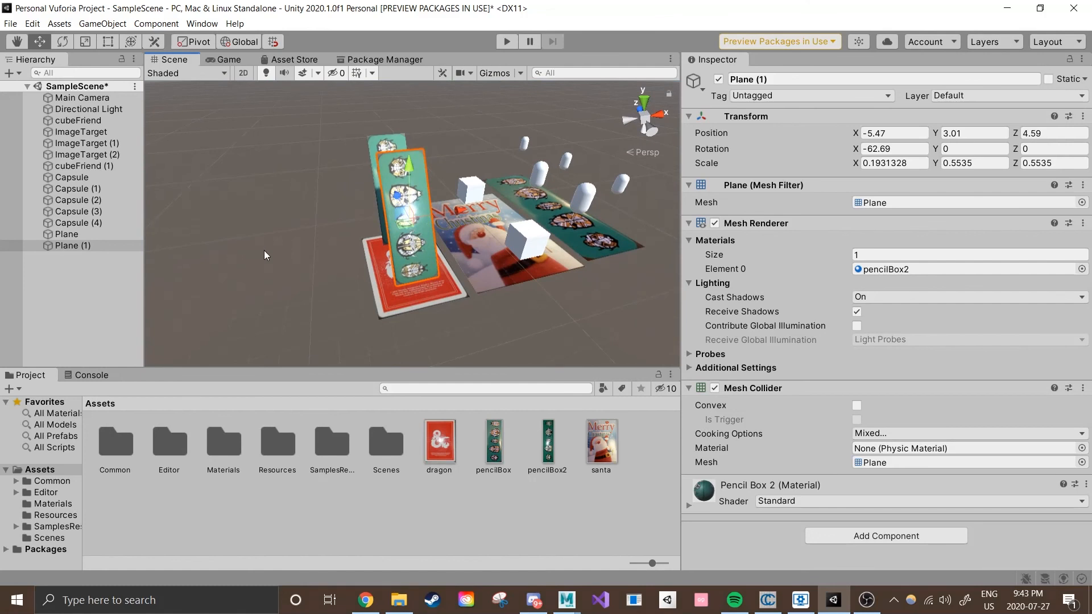
click(88, 155)
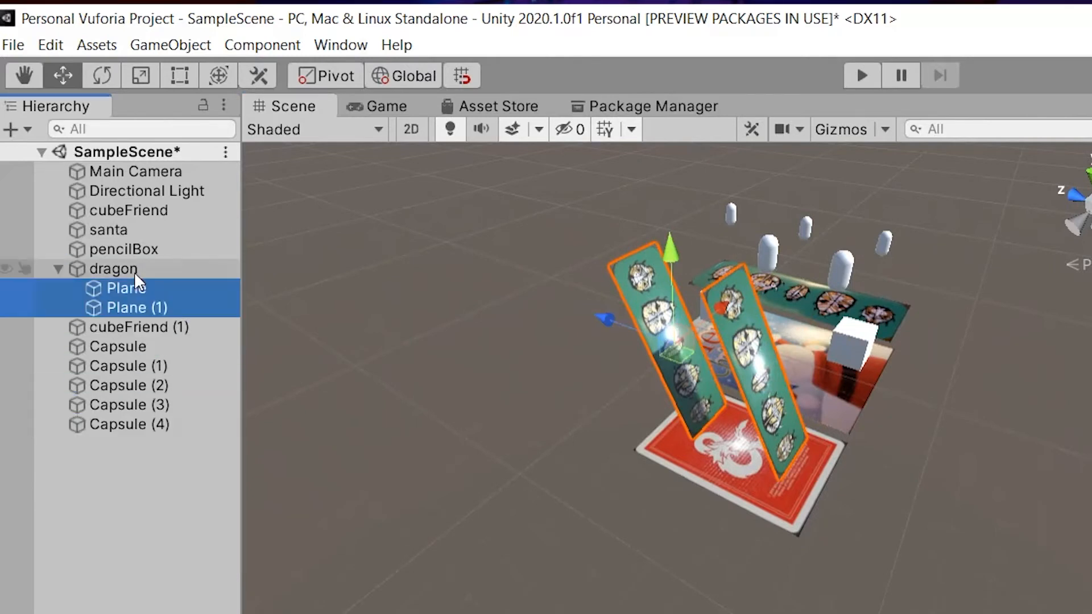
Parent the capsules under pencilBox and the cubes under santa, then enter Play mode.
click(130, 425)
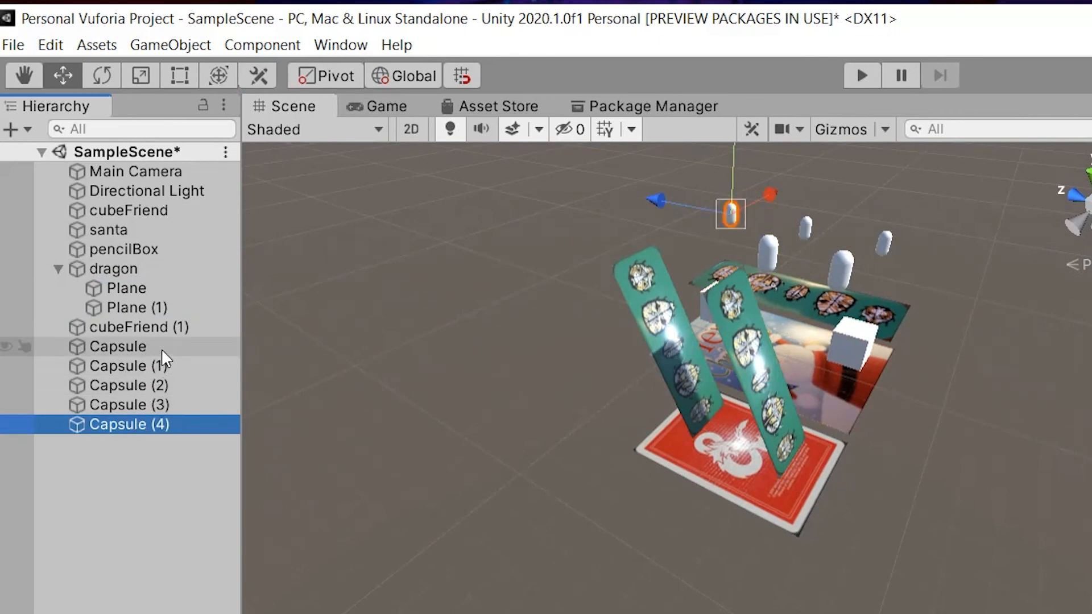
click(116, 347)
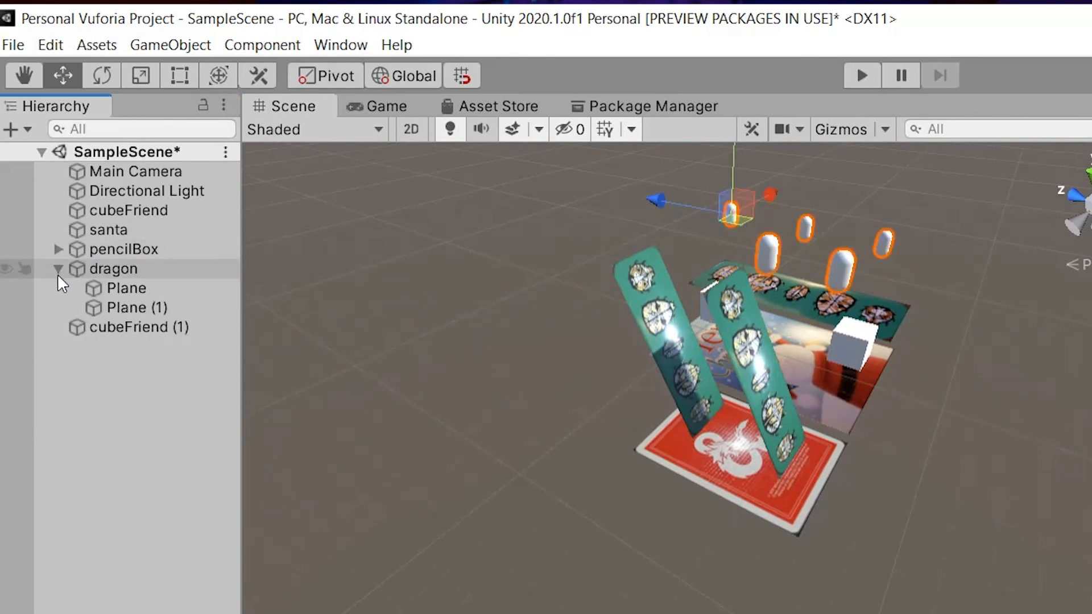
click(59, 268)
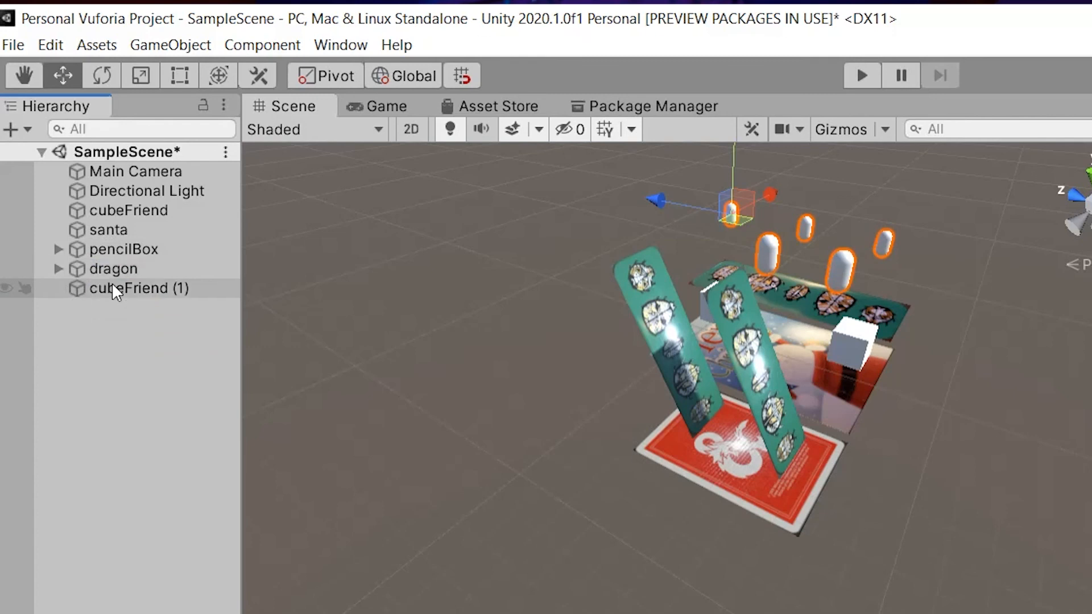
click(128, 211)
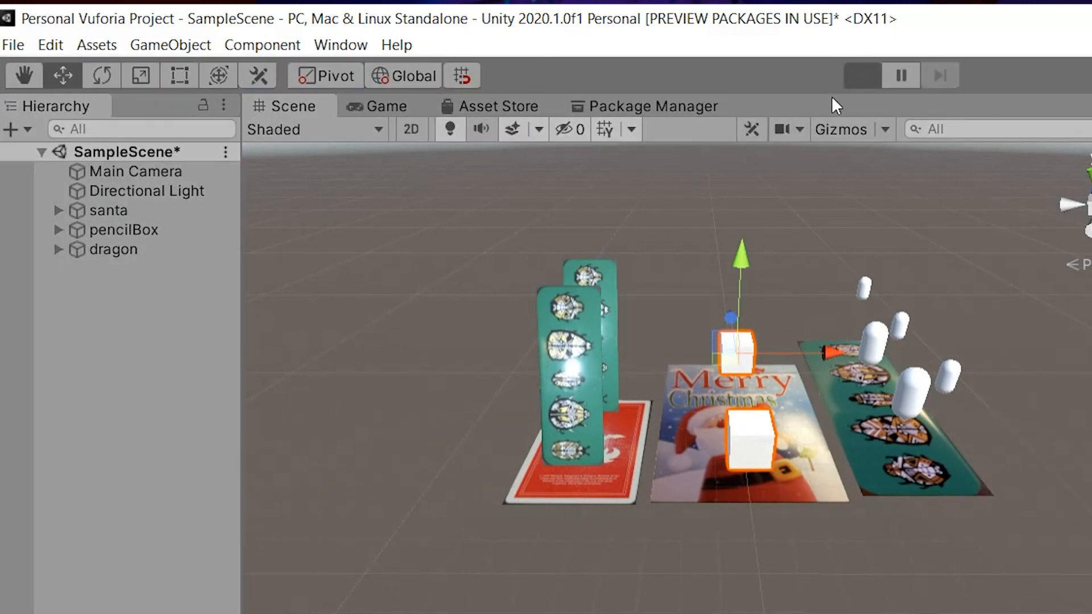
click(507, 41)
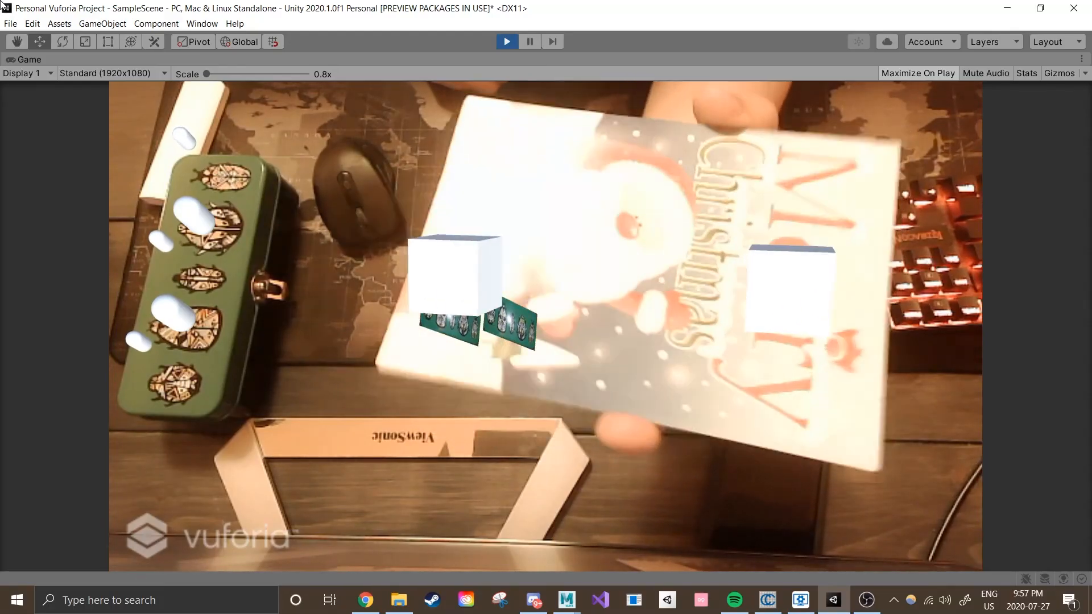